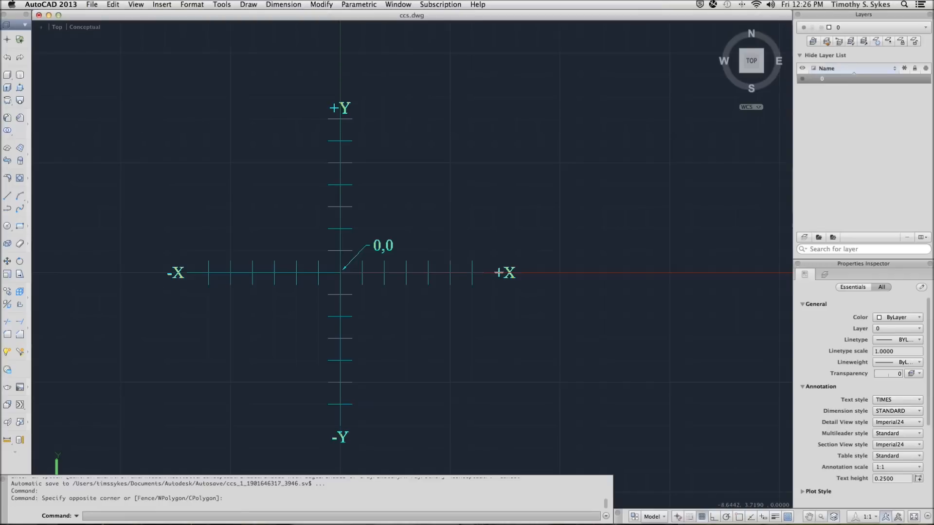
mouse_move(501, 163)
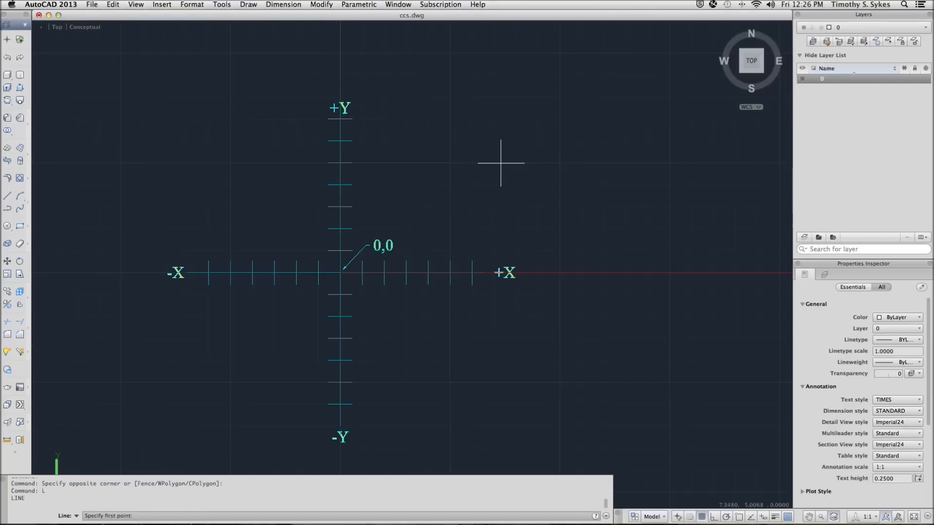
Step: Draw a line from absolute point 4,3 to absolute point 2,5
type("4,3")
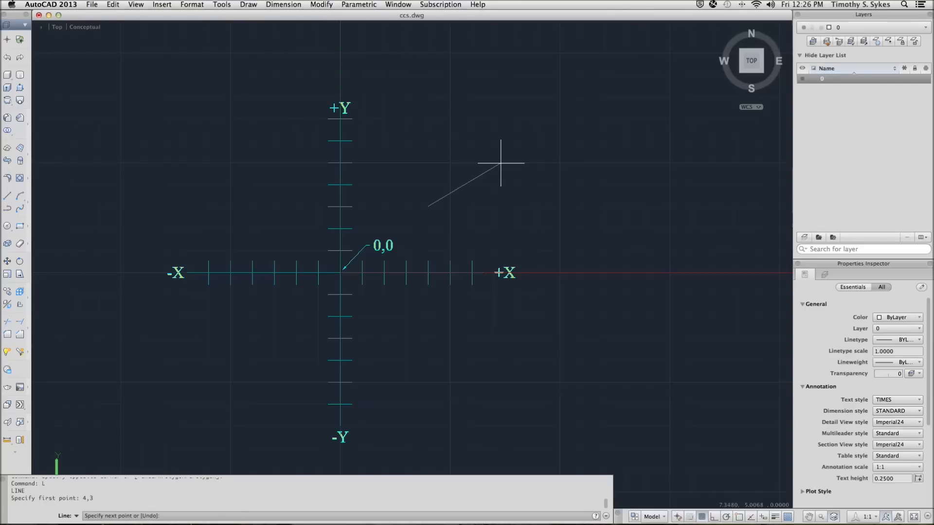
type("2,5")
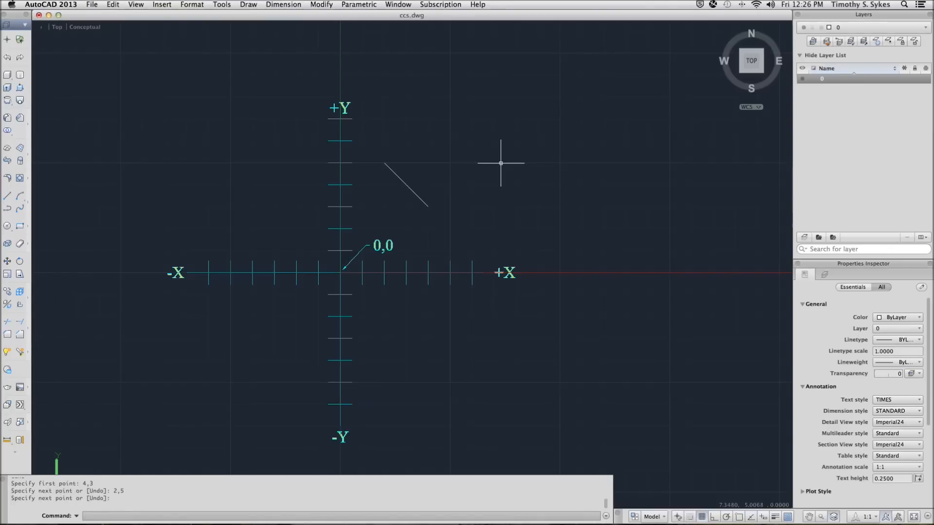
mouse_move(452, 194)
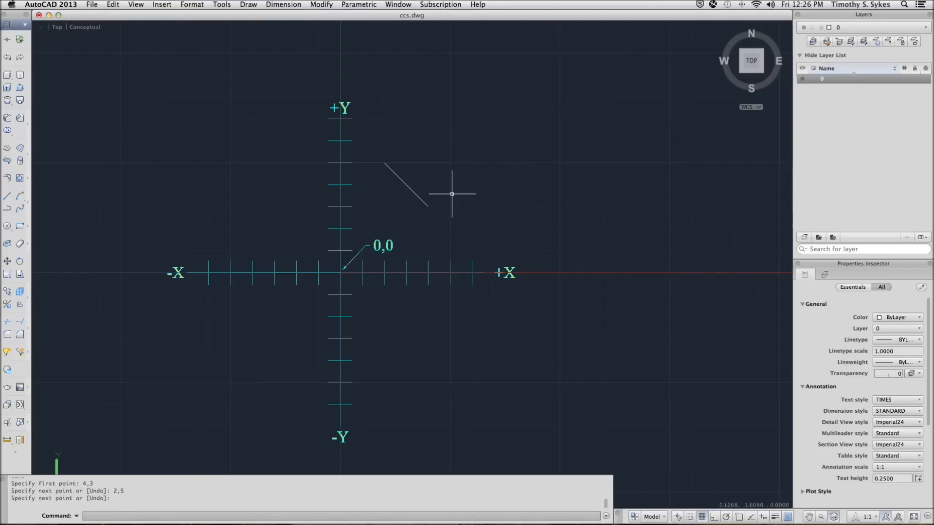
mouse_move(428, 208)
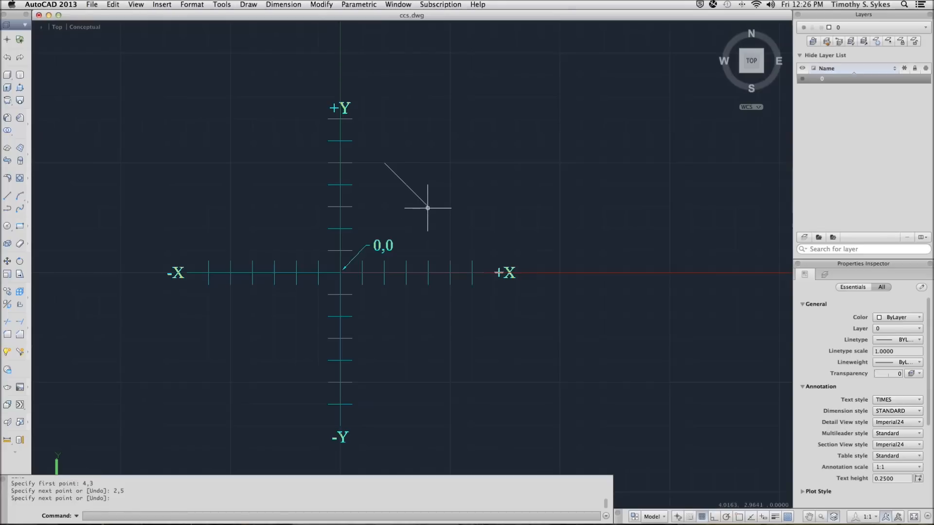
mouse_move(401, 180)
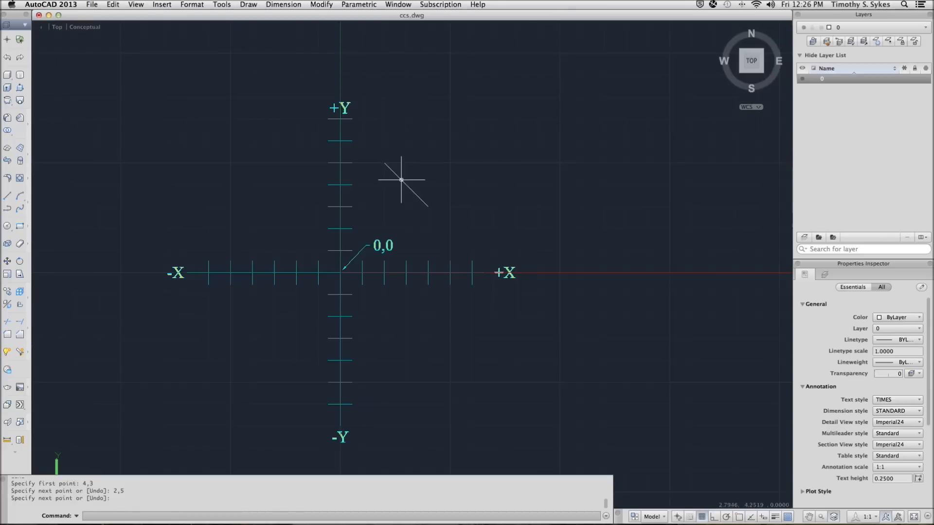
mouse_move(383, 162)
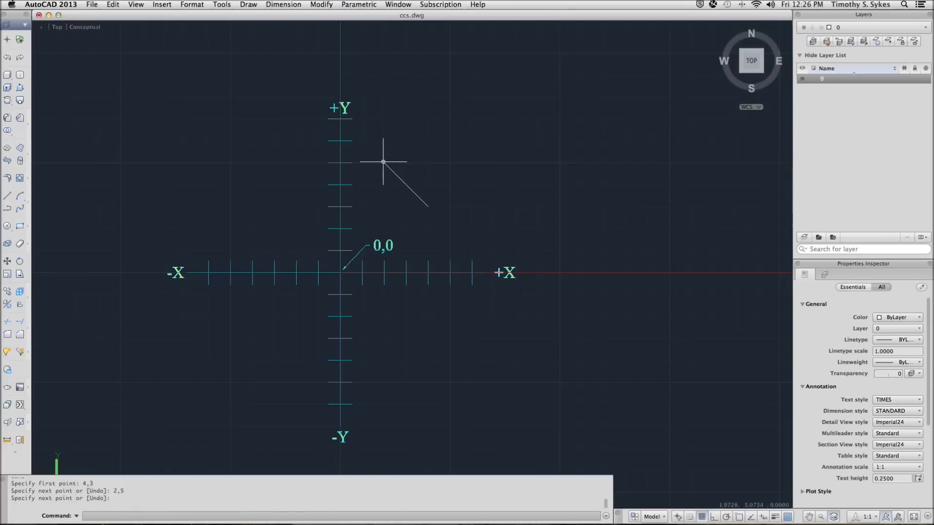
mouse_move(455, 177)
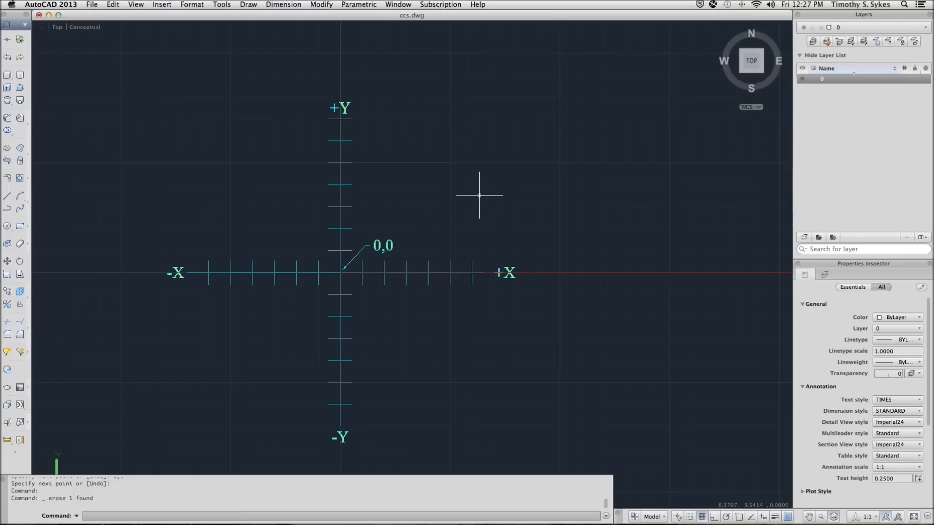
Step: Start LINE at 2,3 and give the next point as the relative offset @1,2
type("L")
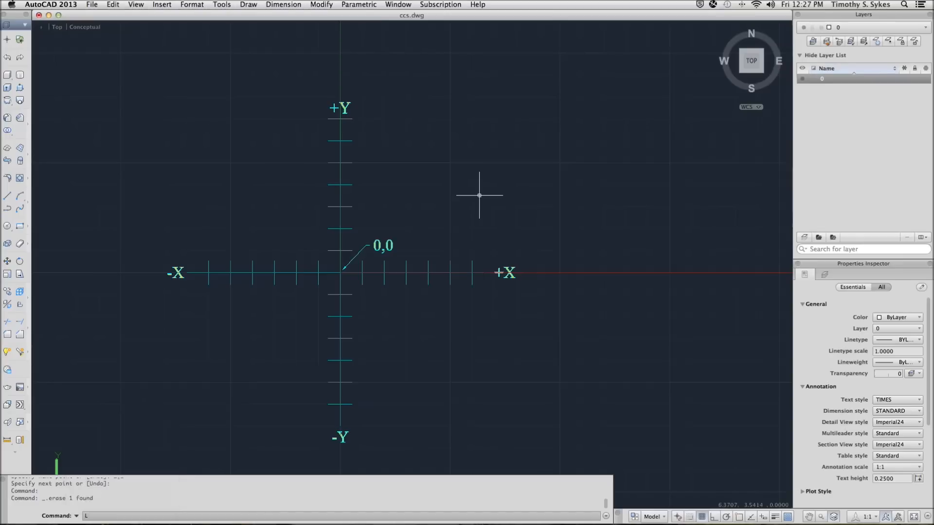
type("L")
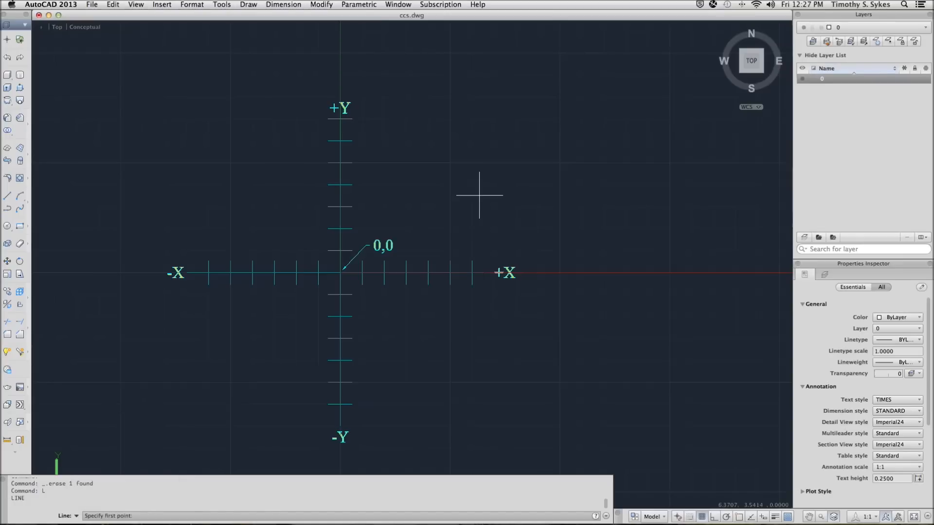
type("2,3")
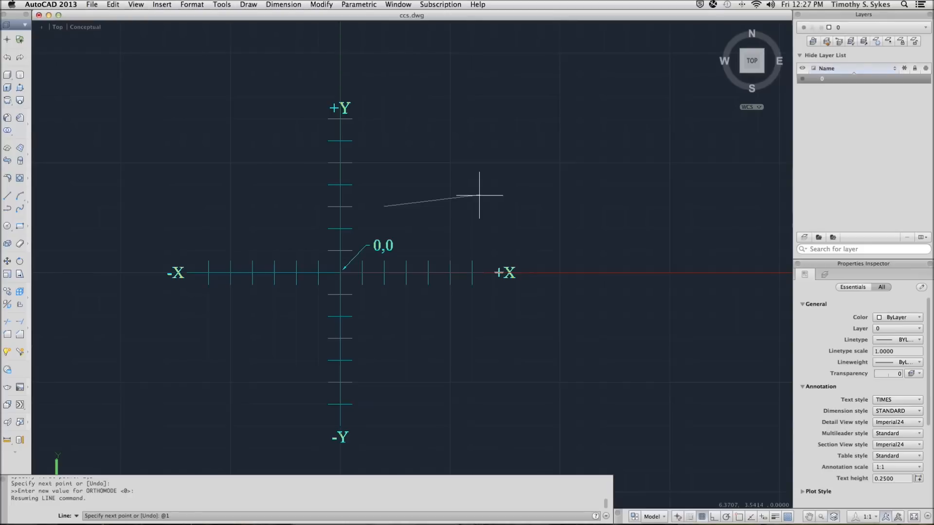
left_click(406, 165)
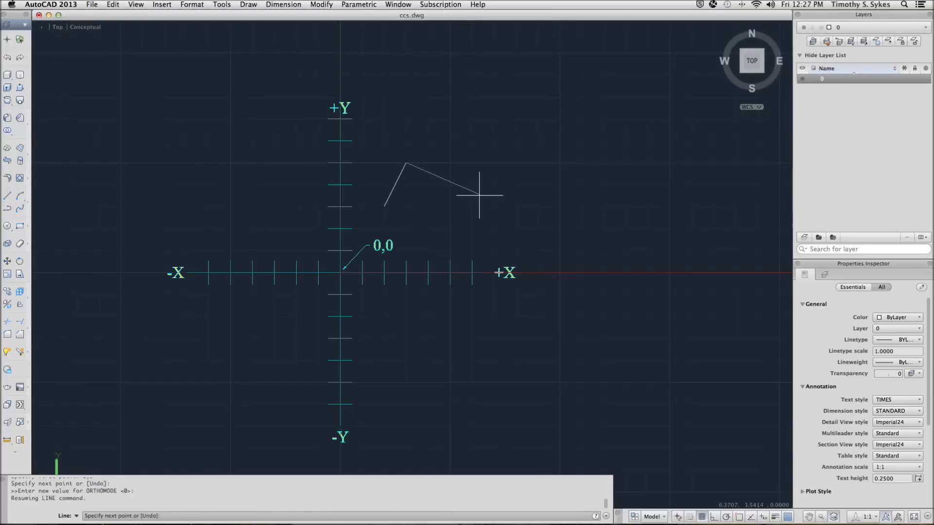
type("@1,2")
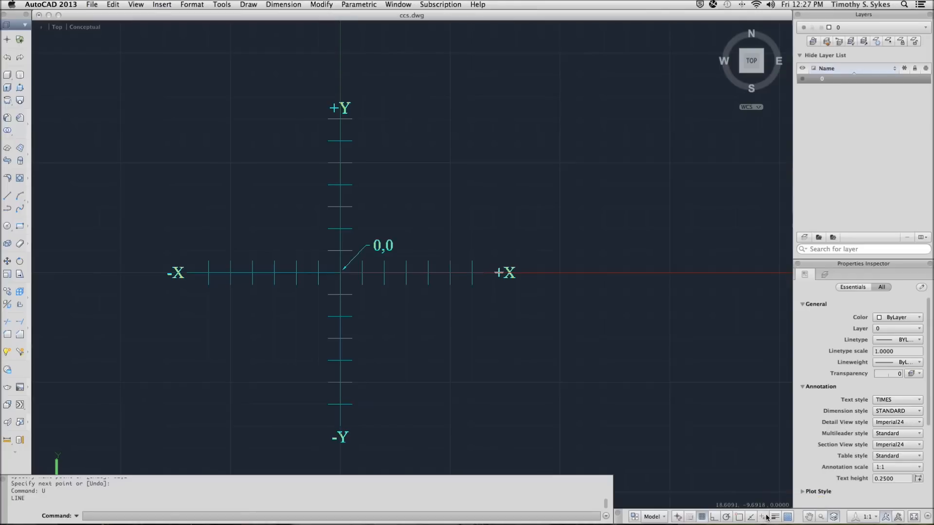
mouse_move(537, 242)
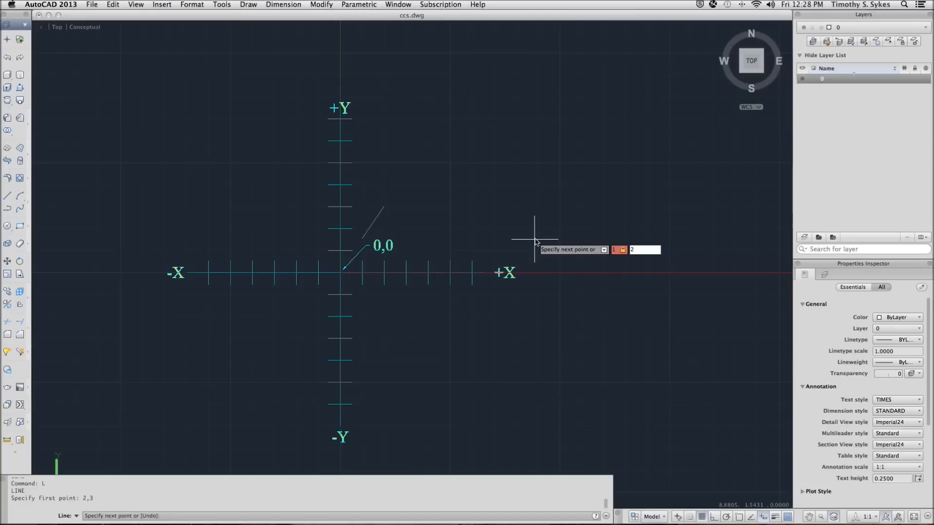
Step: With dynamic input on, draw the single segment from 2,3 by @1,2 and end the command
type("@1,2")
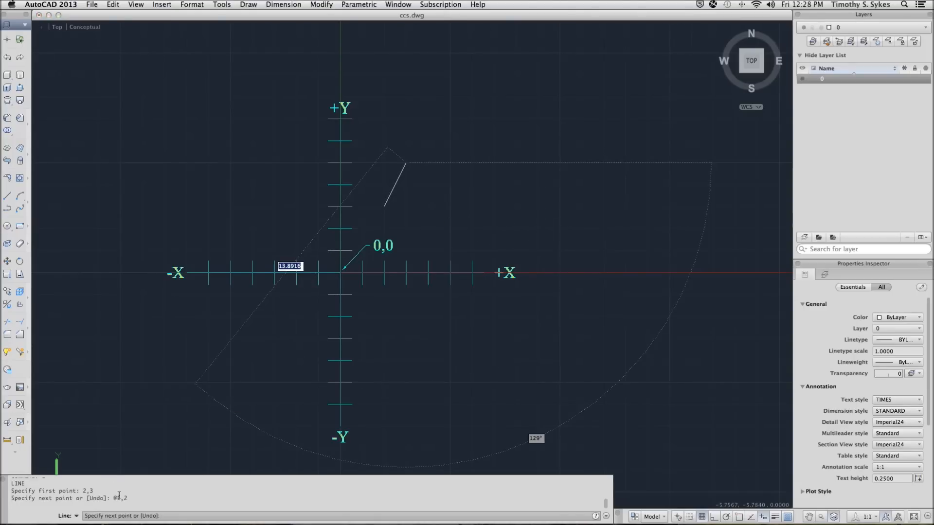
mouse_move(242, 417)
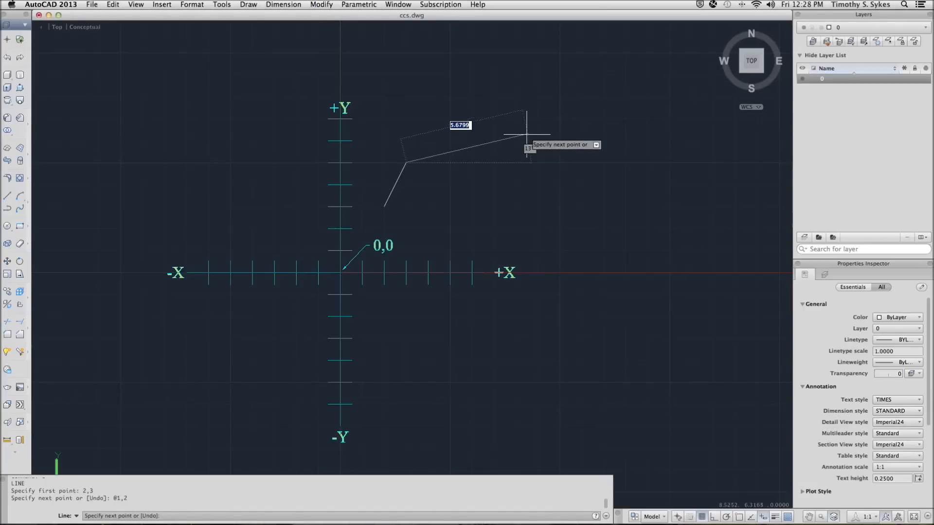
key("enter")
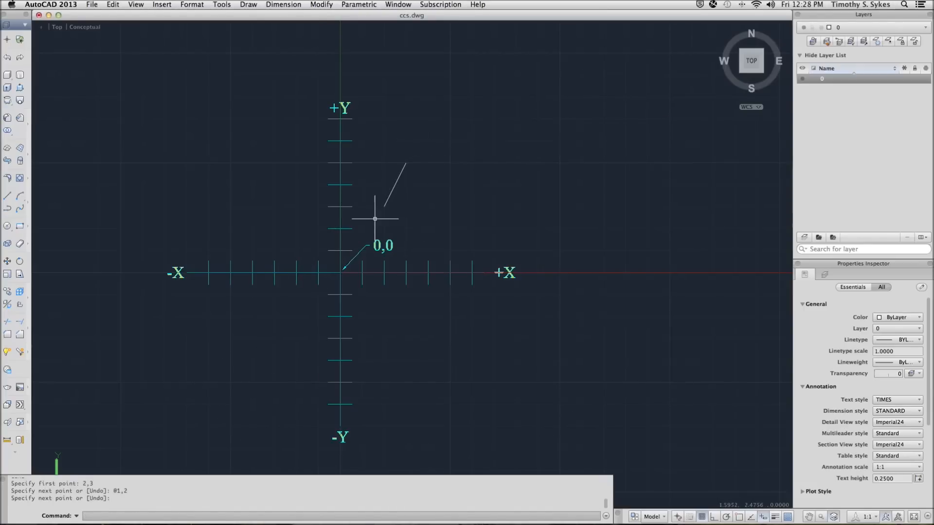
mouse_move(384, 204)
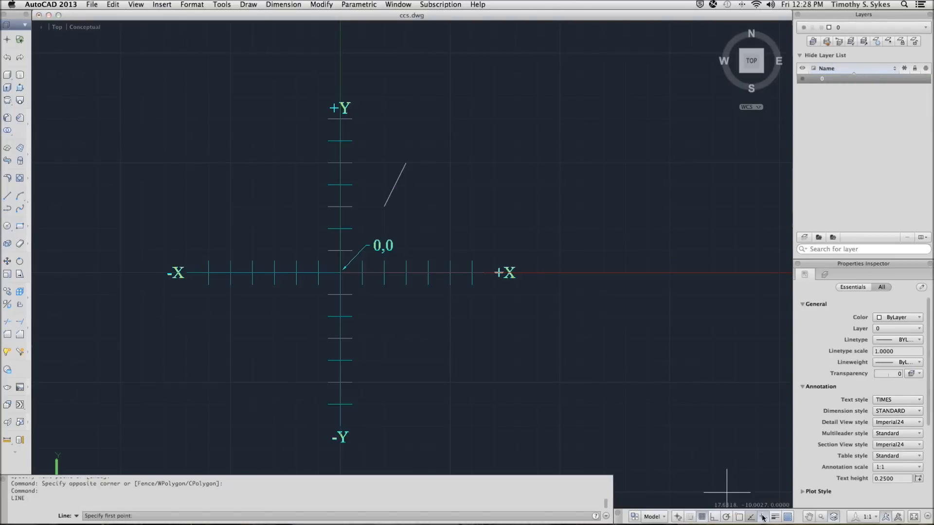
mouse_move(634, 362)
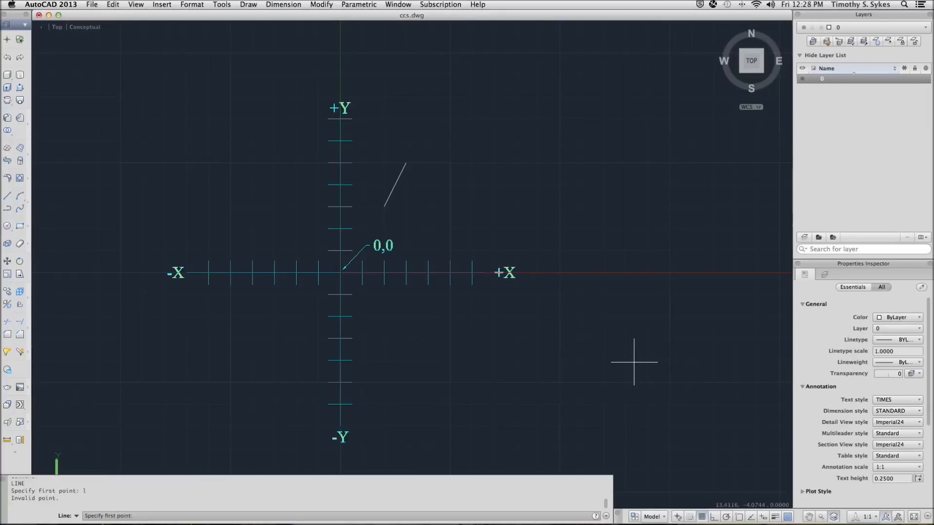
Step: Draw a line from 4,2 with the relative polar endpoint @3<135
type("4,2")
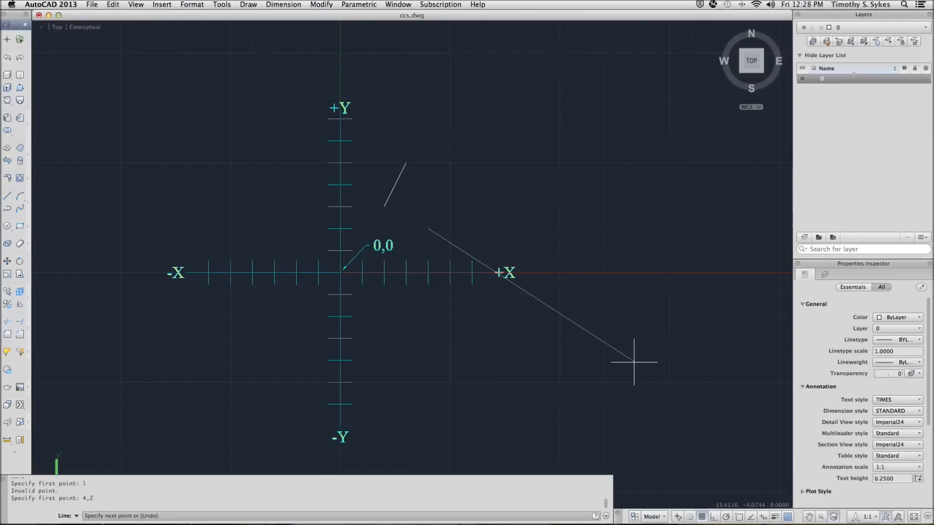
mouse_move(563, 165)
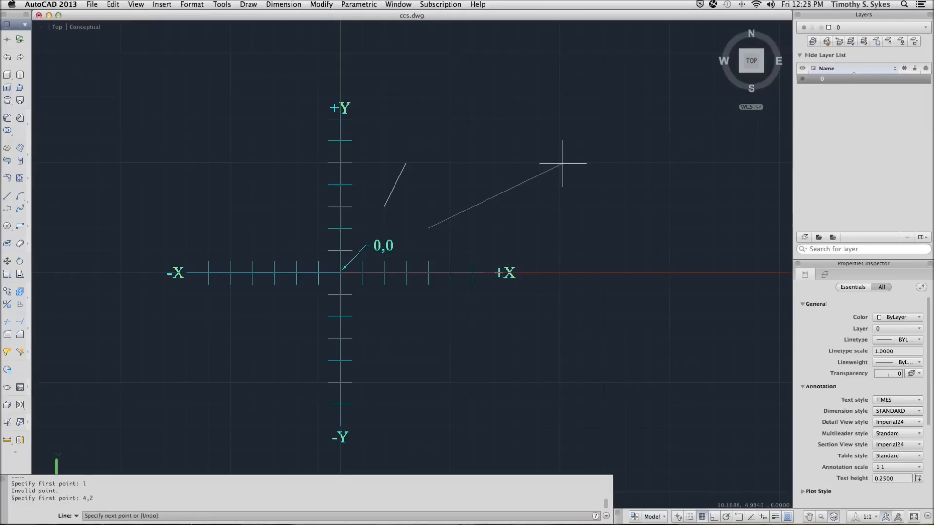
type("@3")
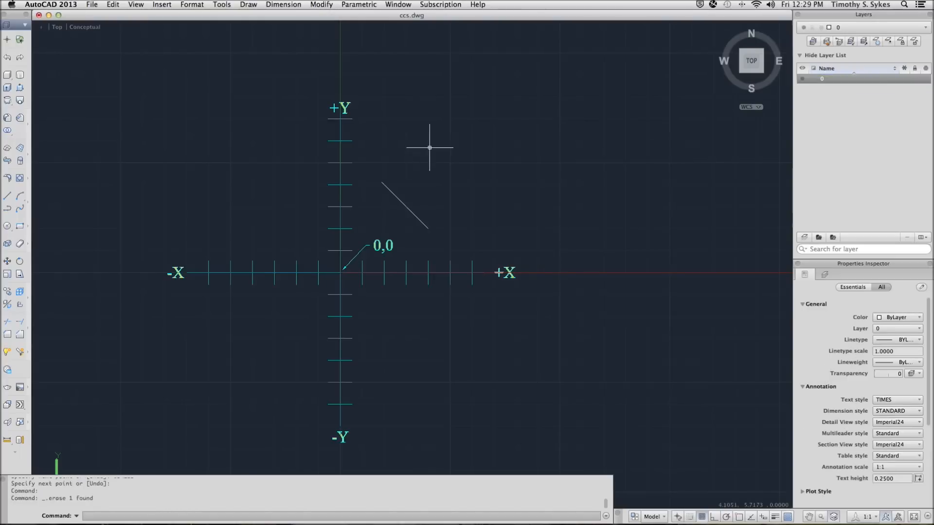
mouse_move(426, 224)
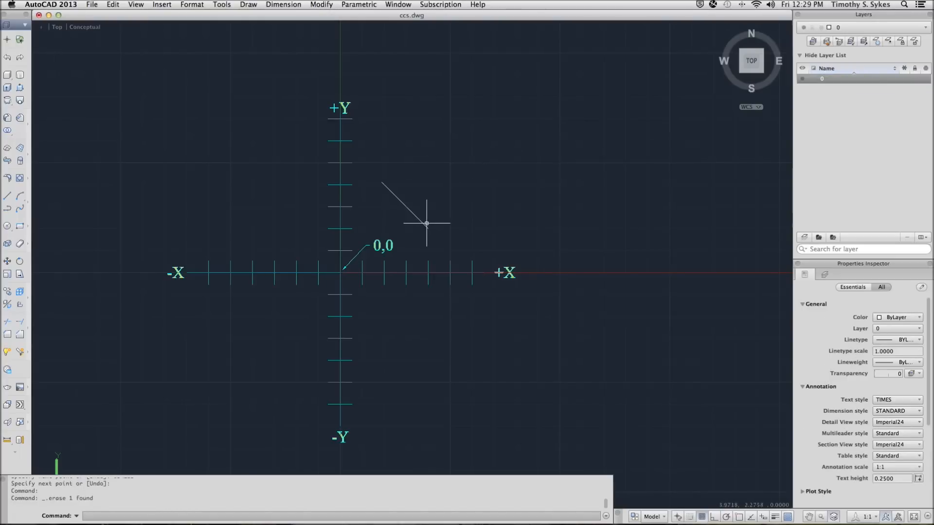
mouse_move(423, 228)
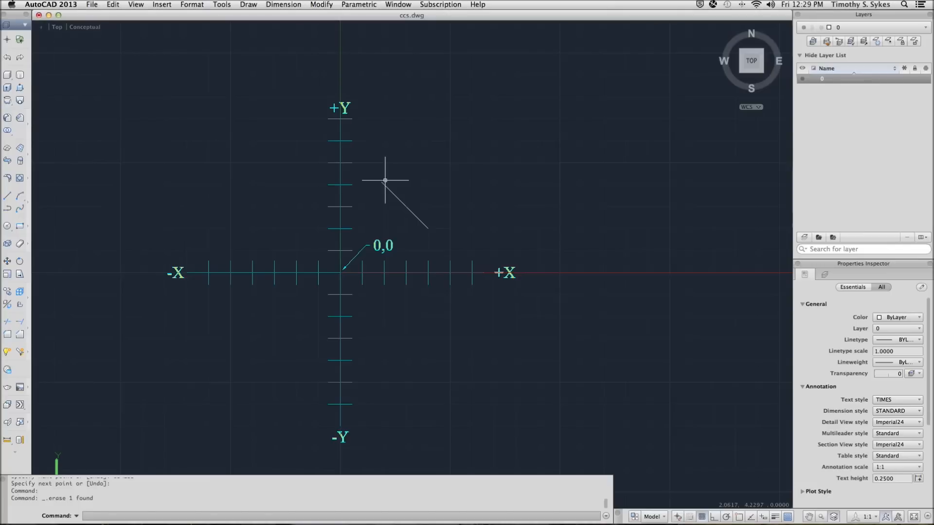
mouse_move(413, 167)
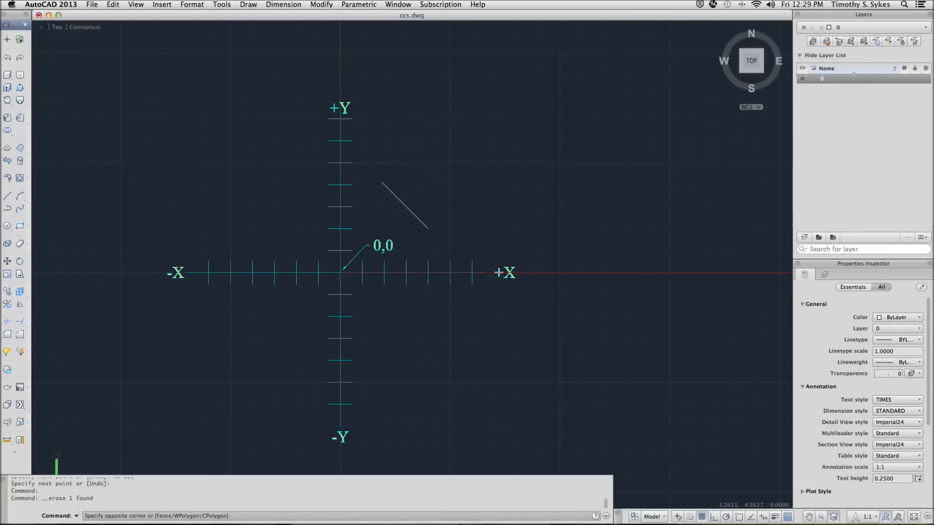
Step: Erase the old diagonal and redraw from 4,2 with length 3 at angle 135 degrees
left_click(405, 205)
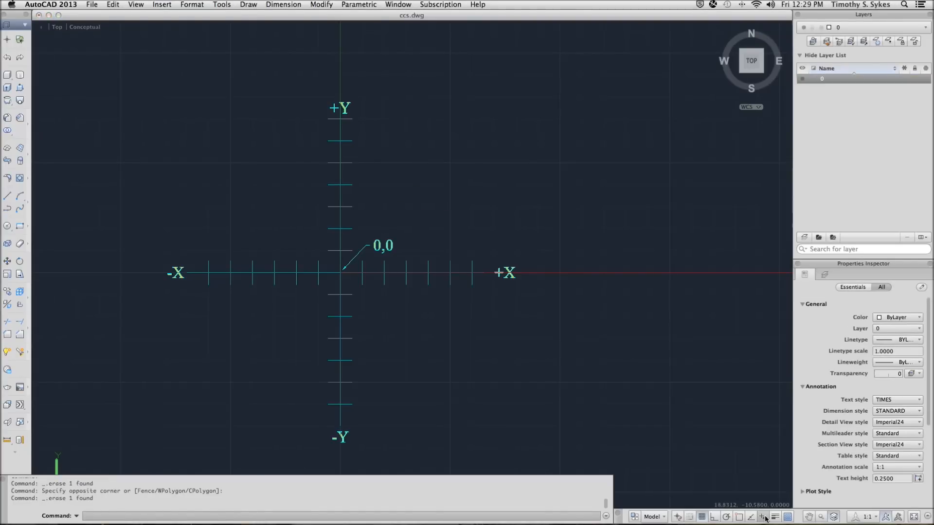
mouse_move(579, 227)
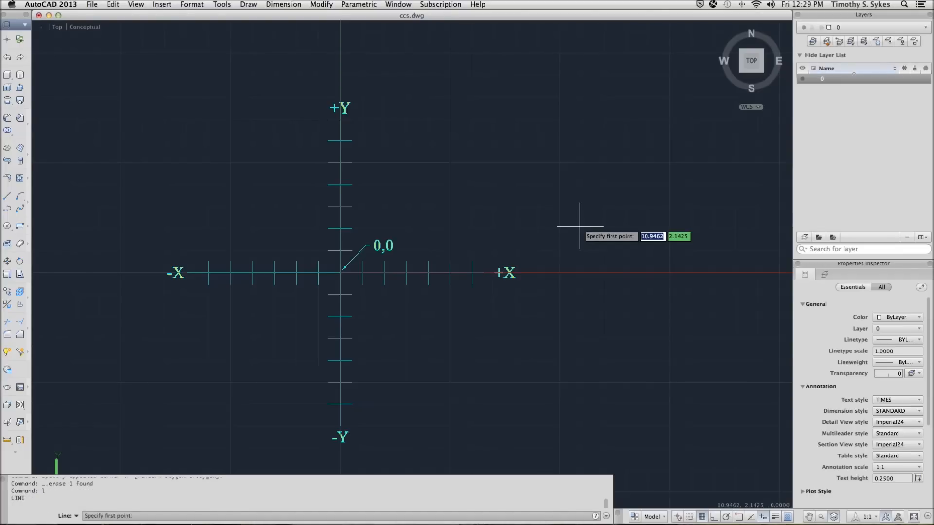
type("4,2")
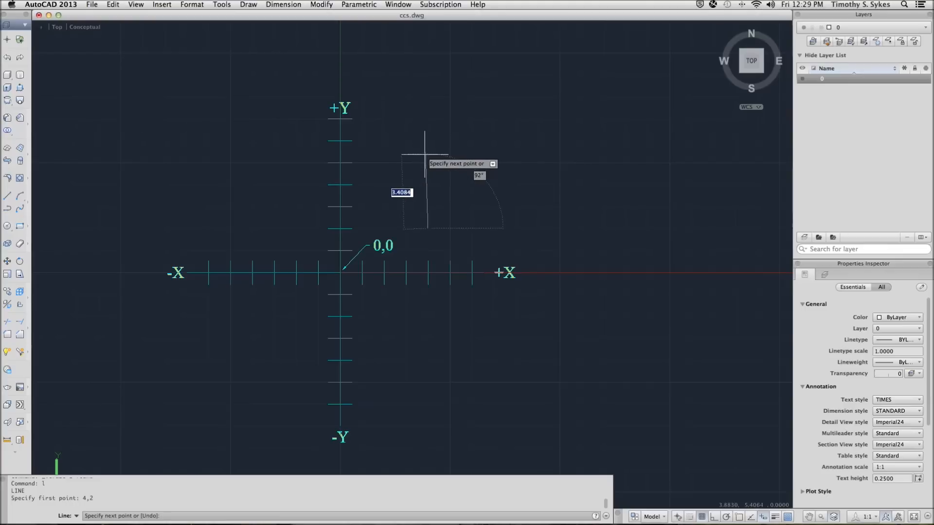
type("3")
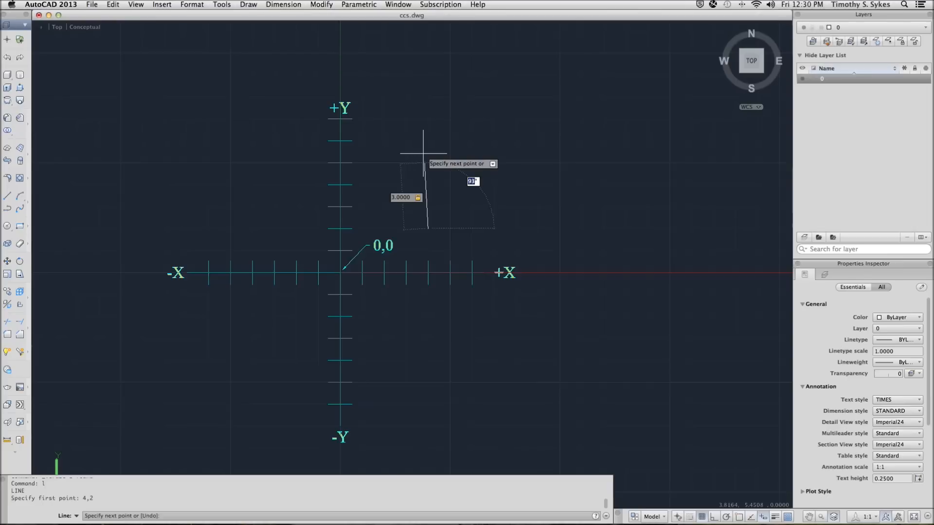
type("135")
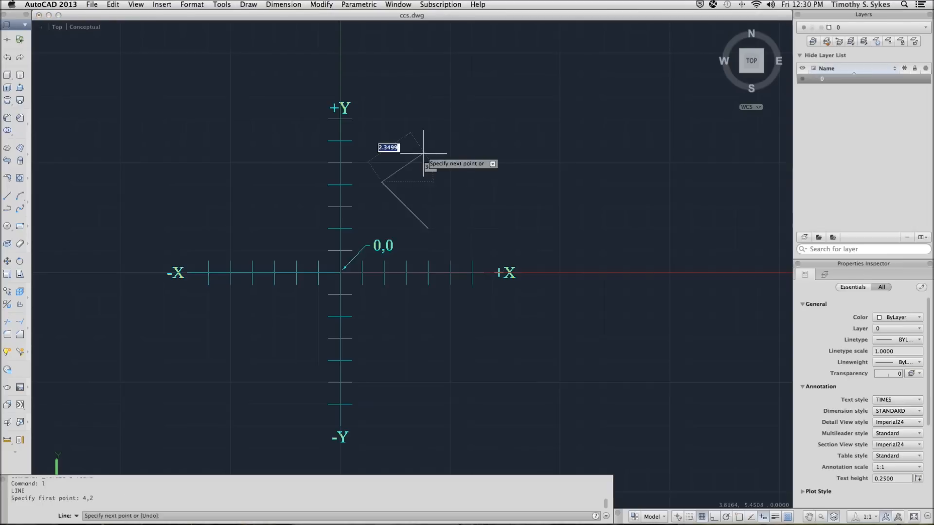
type("135")
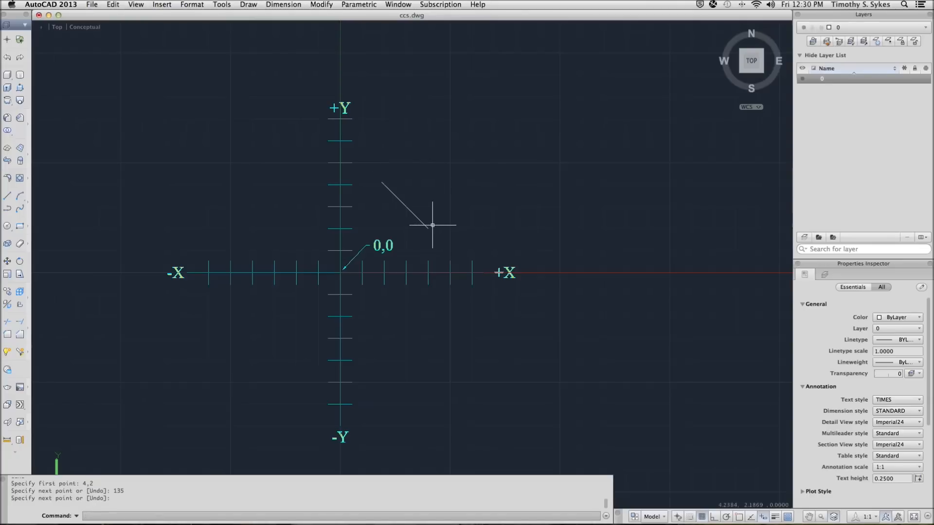
mouse_move(428, 226)
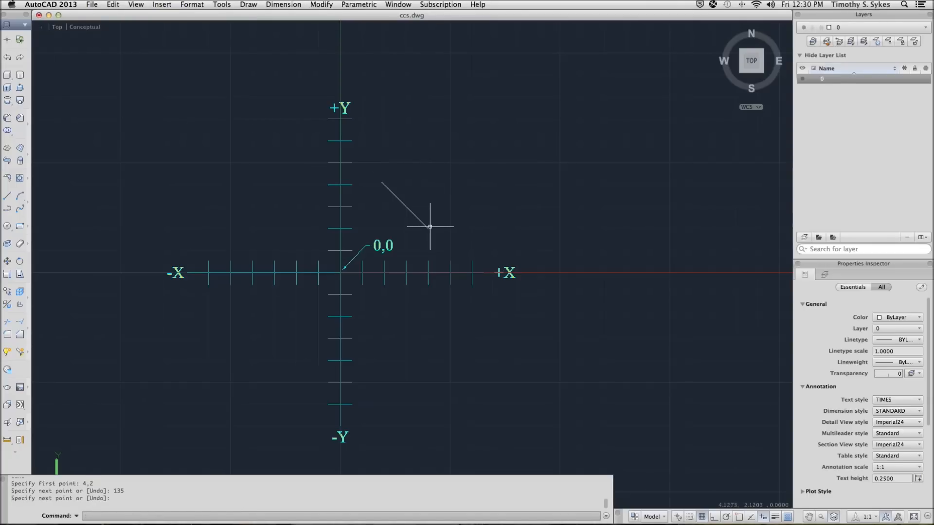
mouse_move(397, 199)
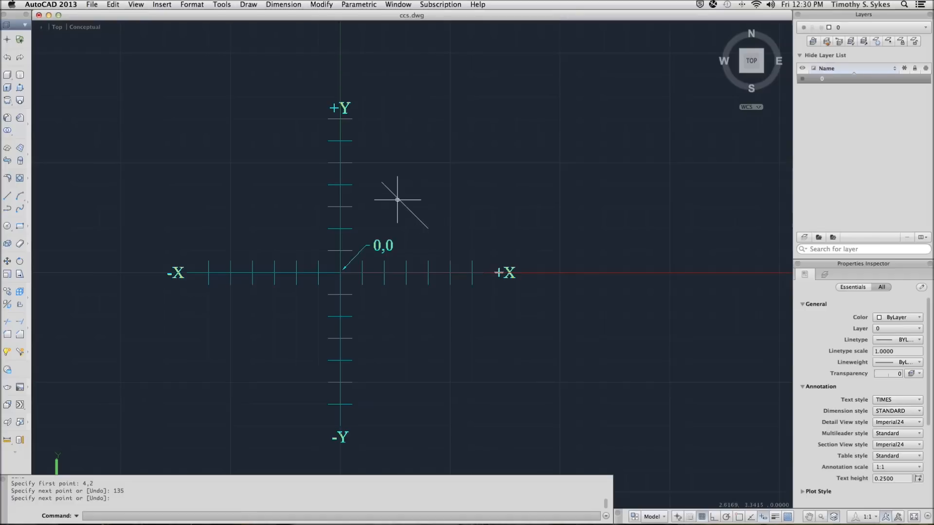
mouse_move(412, 199)
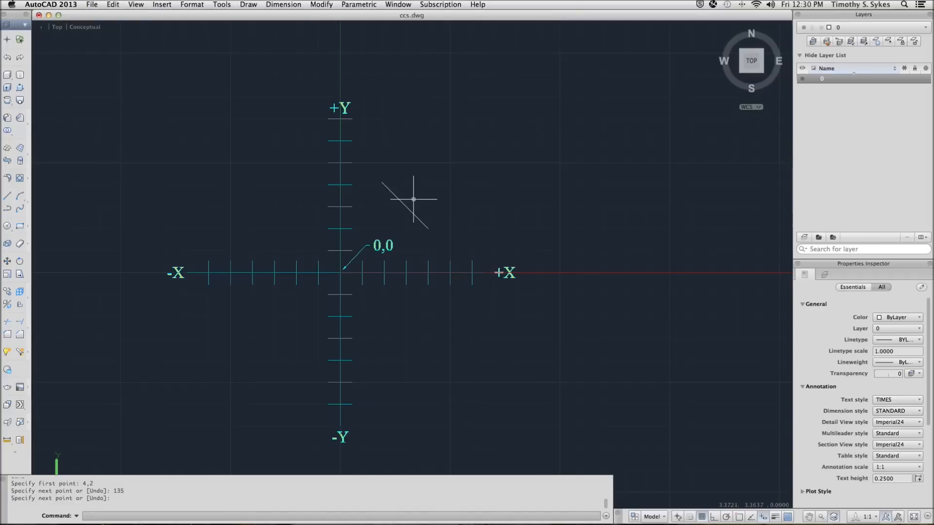